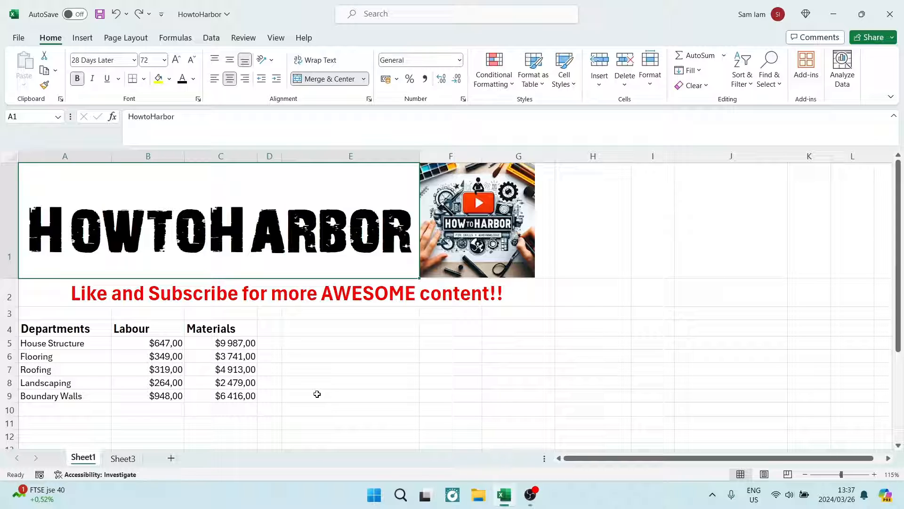
pyautogui.moveTo(36, 327)
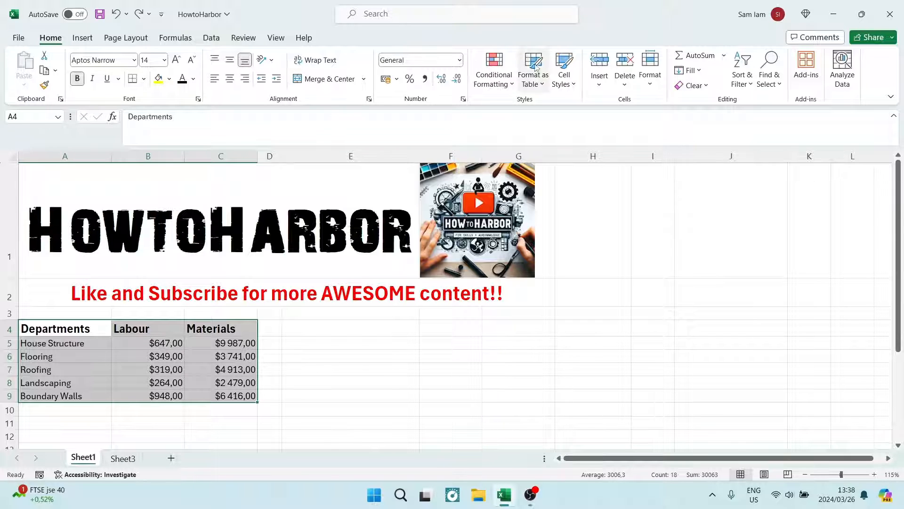
pyautogui.moveTo(531, 69)
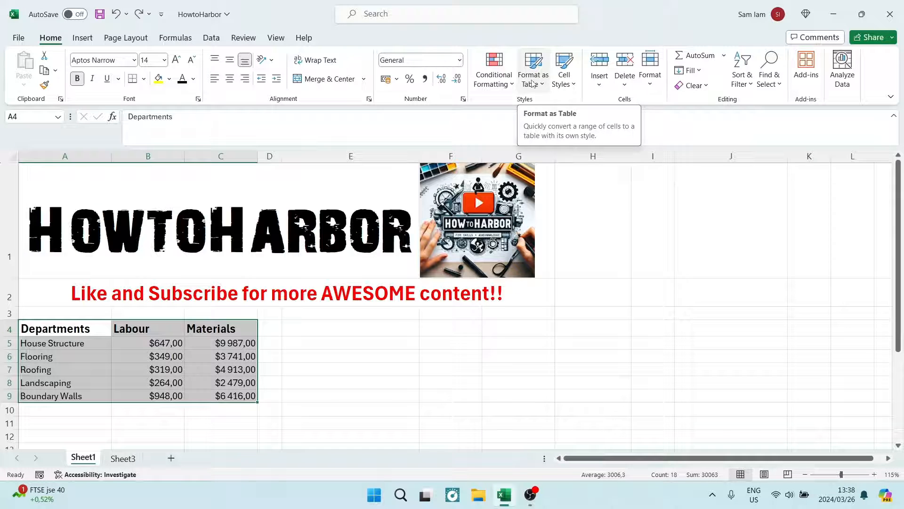
# Step: Choose a green Medium table style from the Format as Table gallery for A4:C9
pyautogui.click(531, 69)
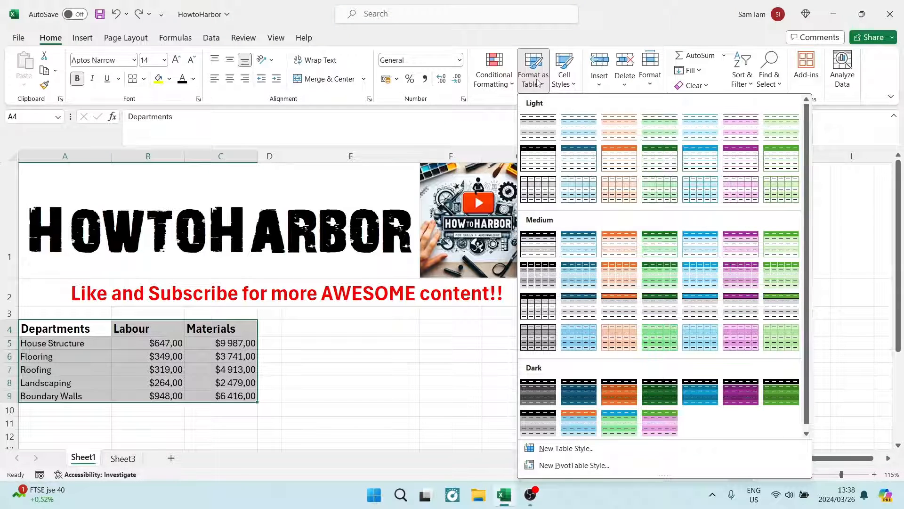
pyautogui.moveTo(659, 191)
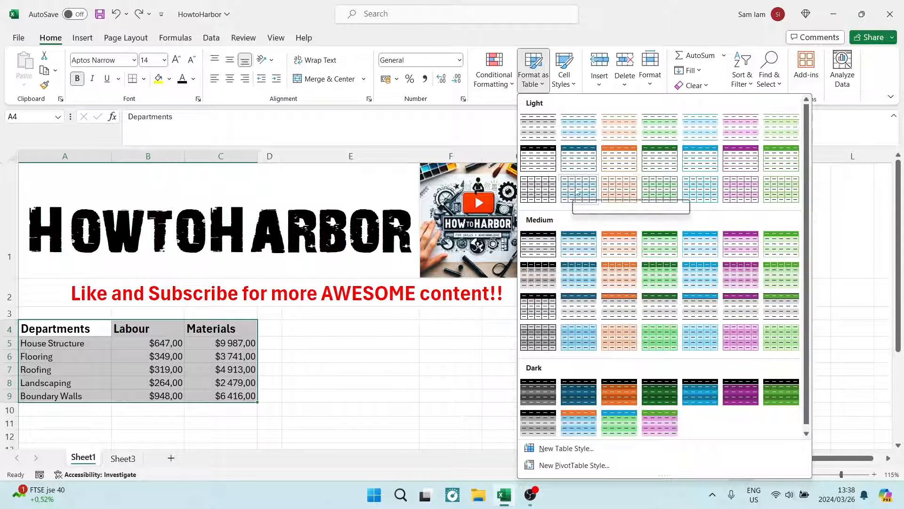
pyautogui.moveTo(781, 190)
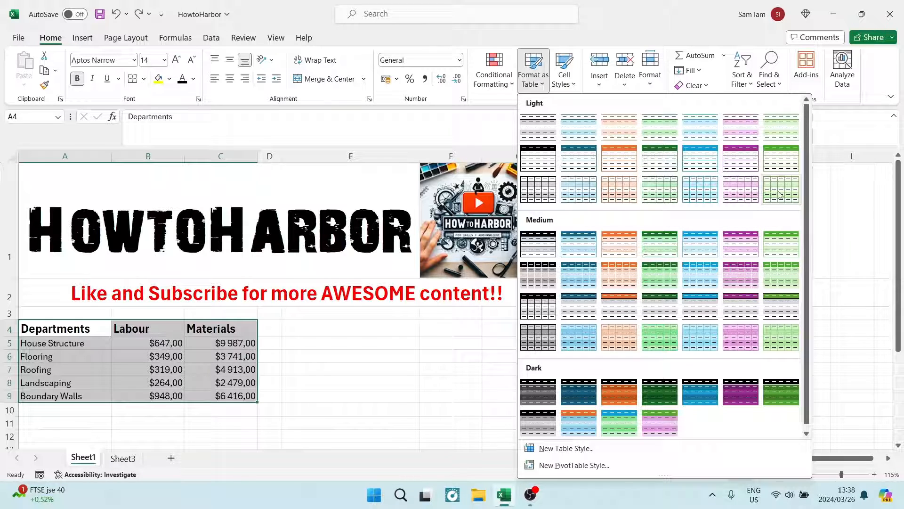
pyautogui.moveTo(743, 207)
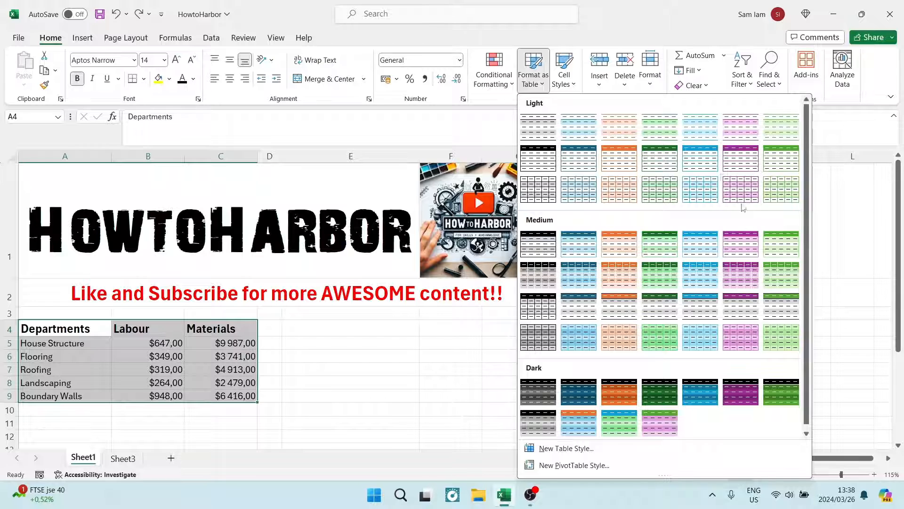
pyautogui.moveTo(781, 299)
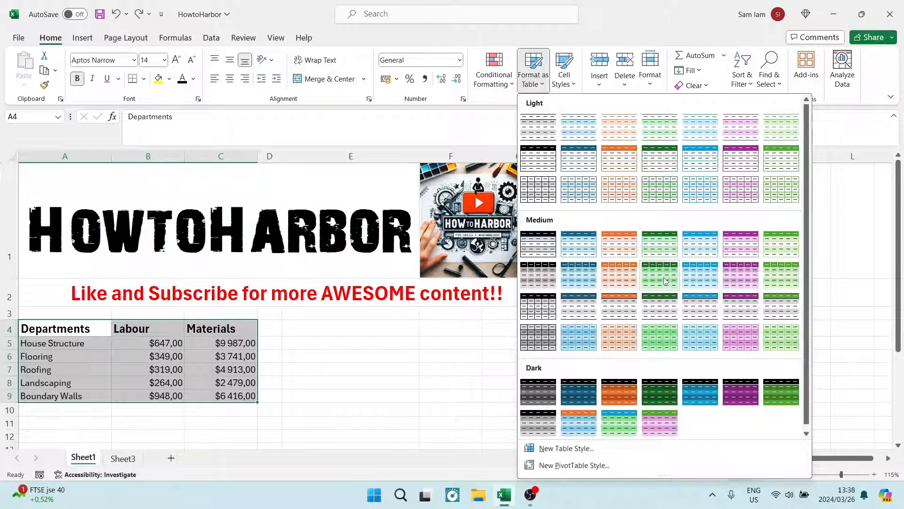
pyautogui.click(659, 277)
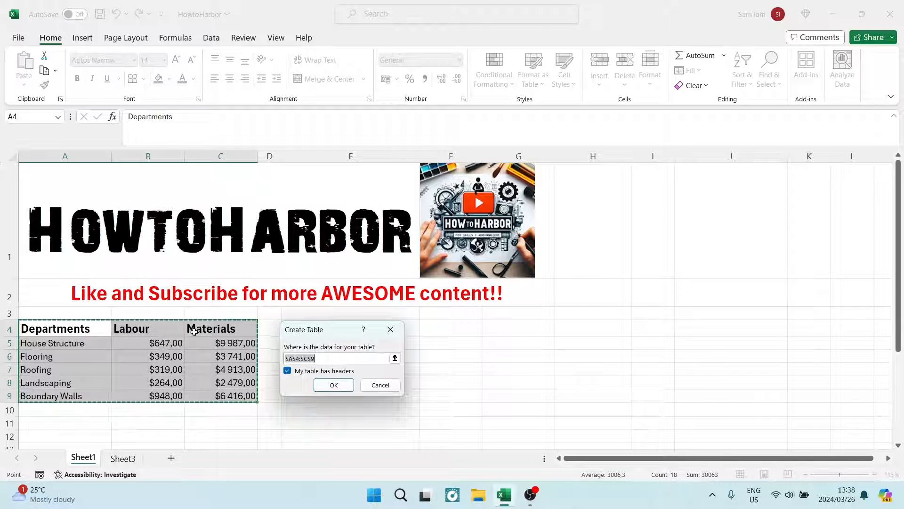
# Step: Confirm range A4:C9 with 'My table has headers' checked to create the green table
pyautogui.click(287, 371)
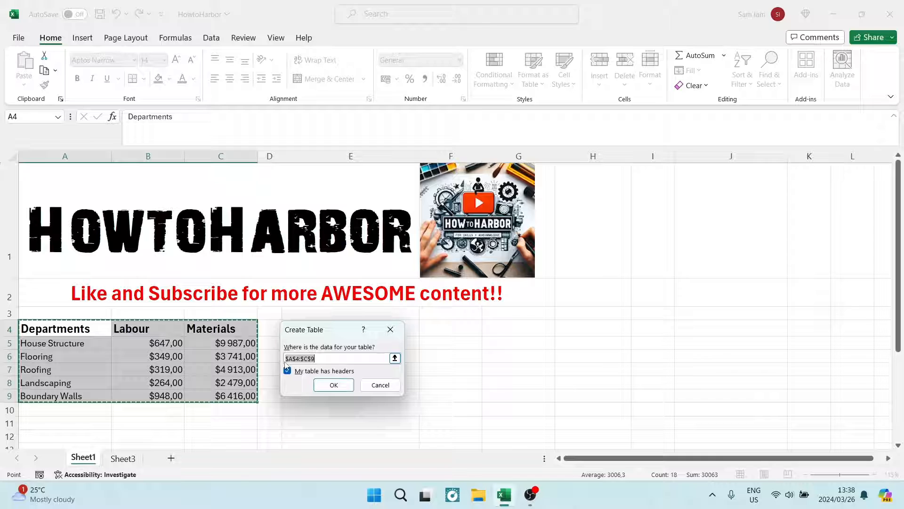
pyautogui.click(287, 371)
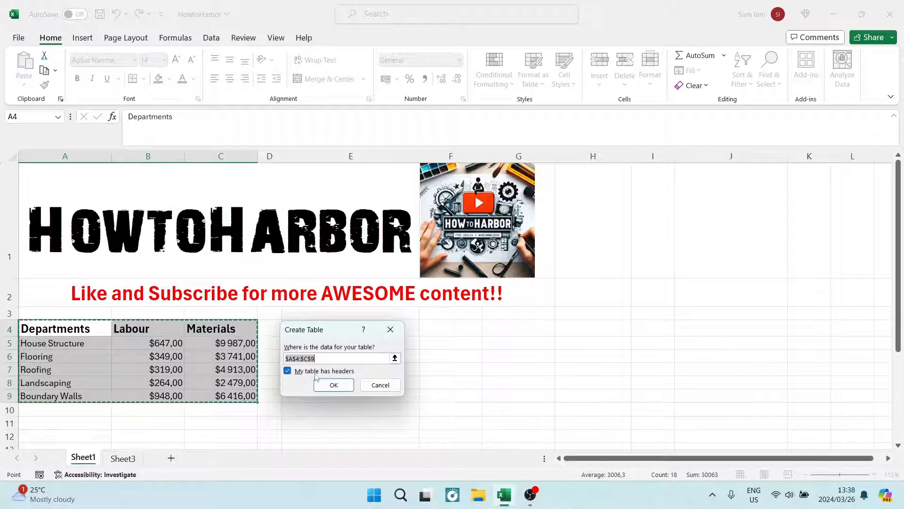
pyautogui.moveTo(333, 385)
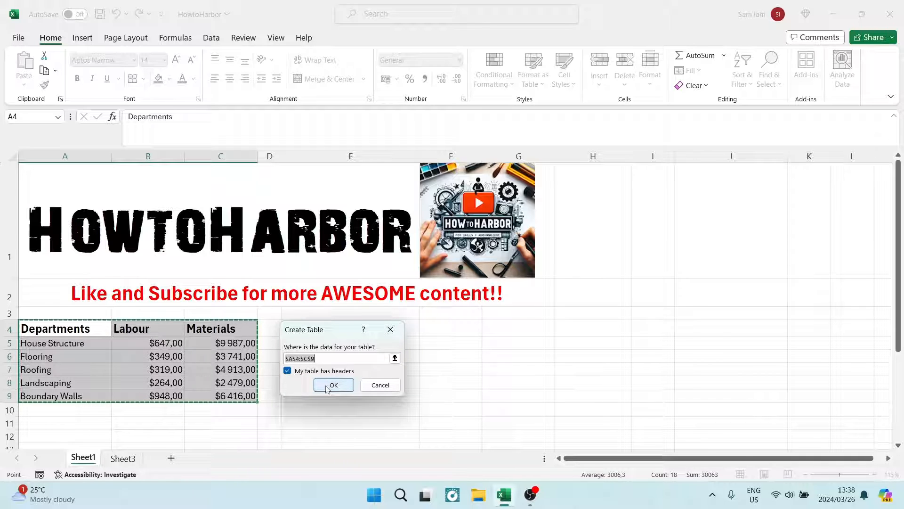
pyautogui.click(333, 385)
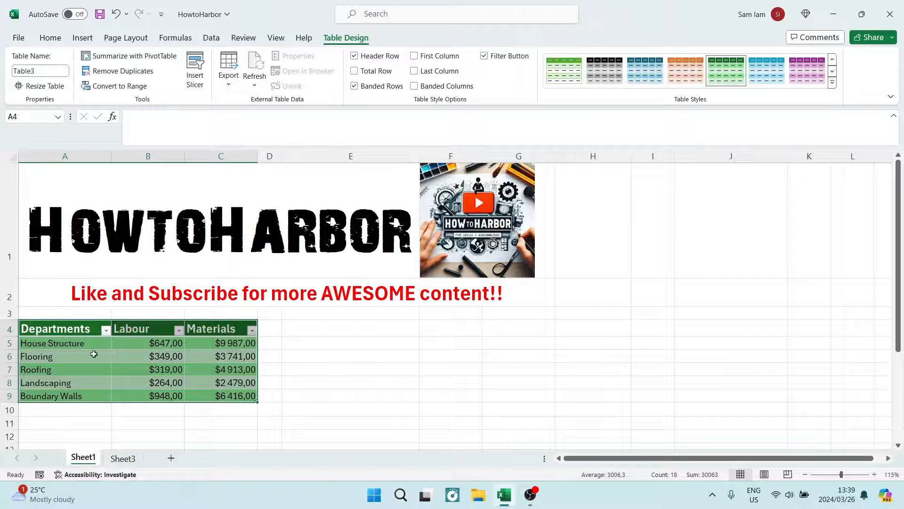
pyautogui.click(55, 328)
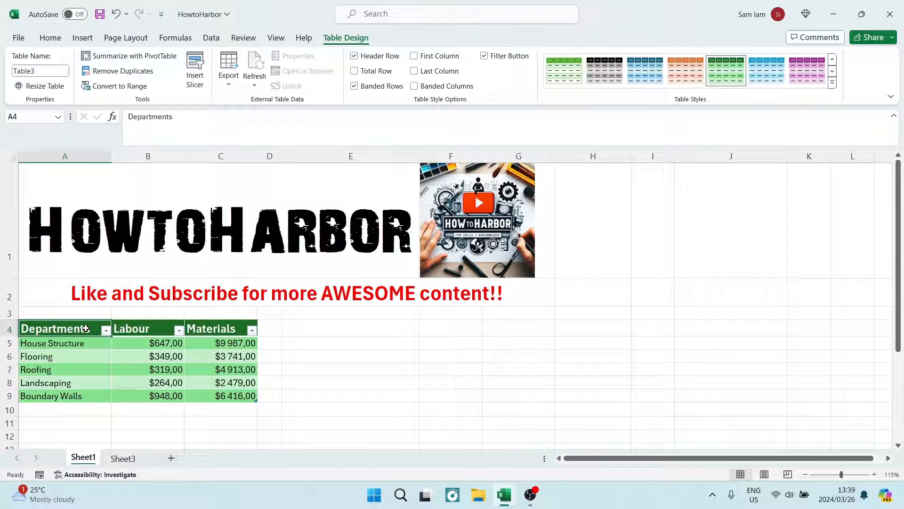
pyautogui.click(36, 370)
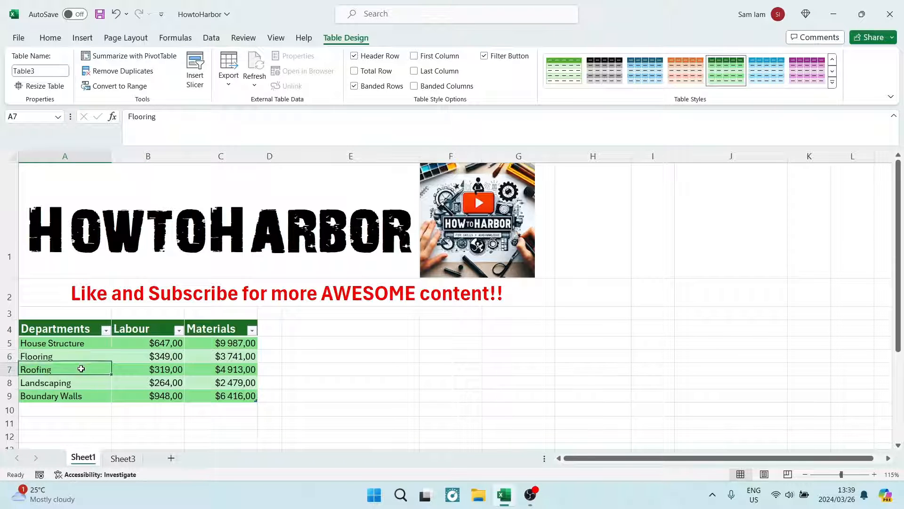
pyautogui.click(54, 328)
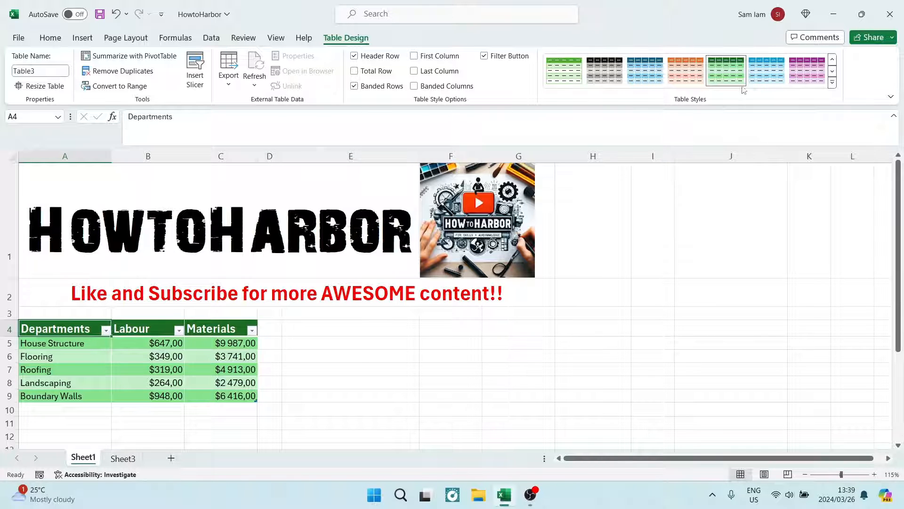
# Step: Try a blue table style, then apply the first Dark black-and-grey style to Table3
pyautogui.click(766, 70)
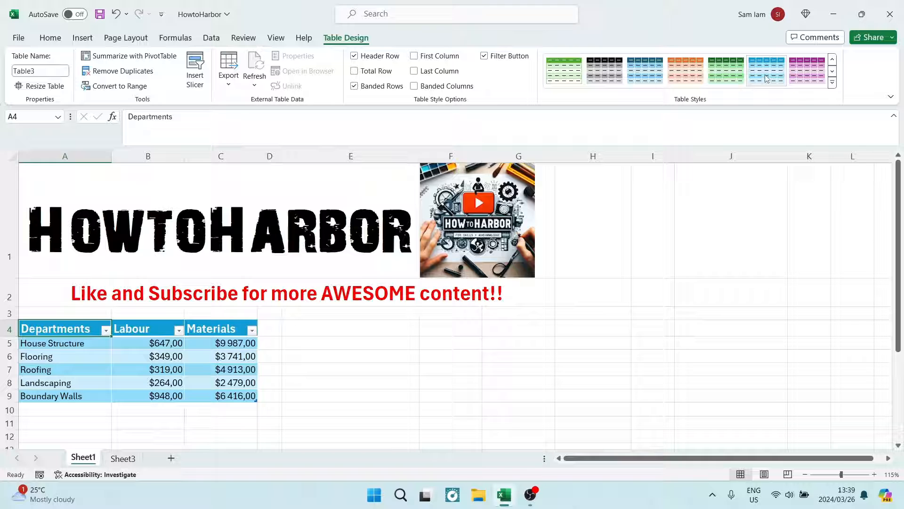
pyautogui.click(832, 82)
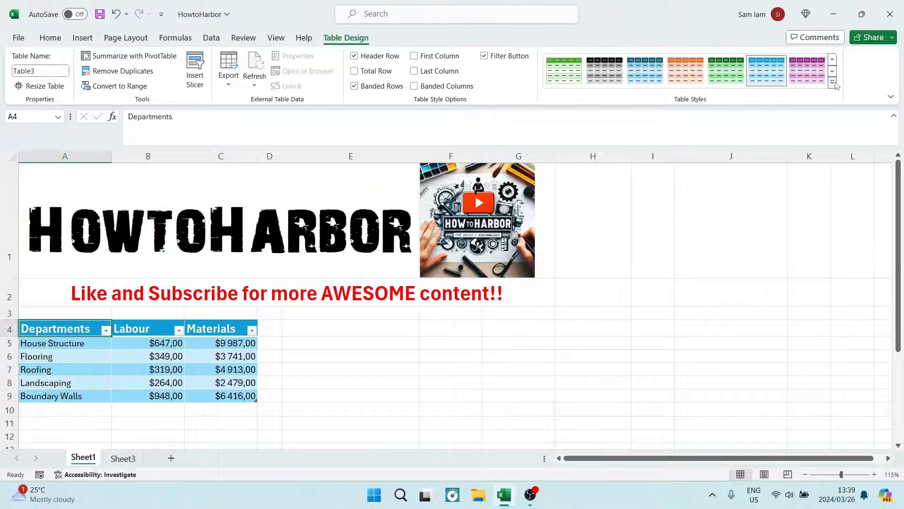
pyautogui.click(832, 82)
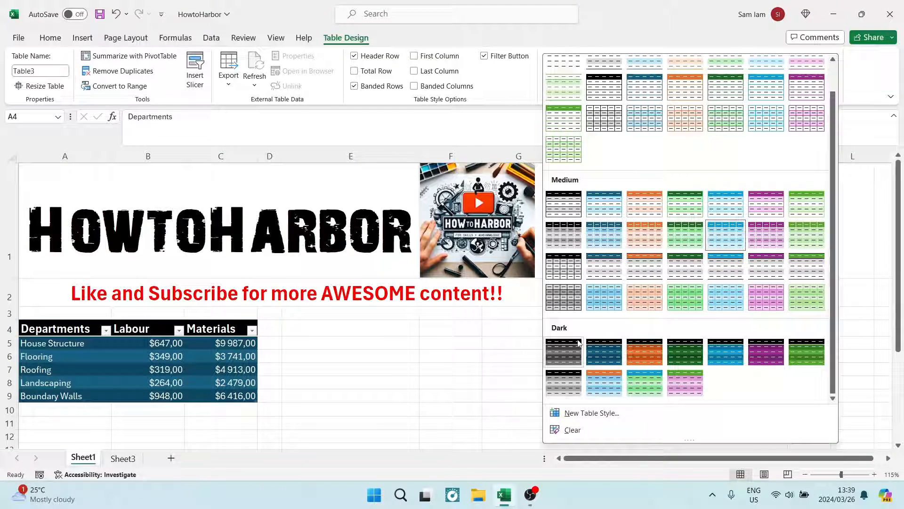
pyautogui.click(563, 351)
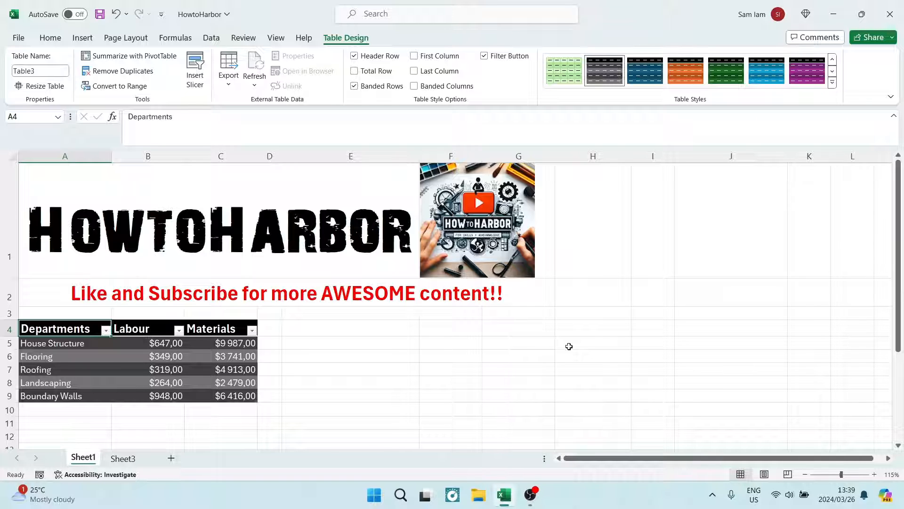